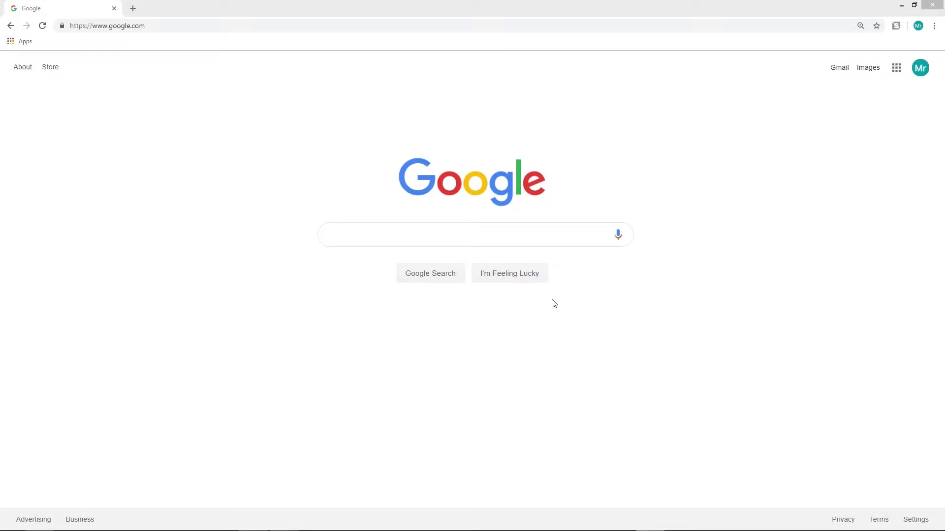
mouse_move(557, 307)
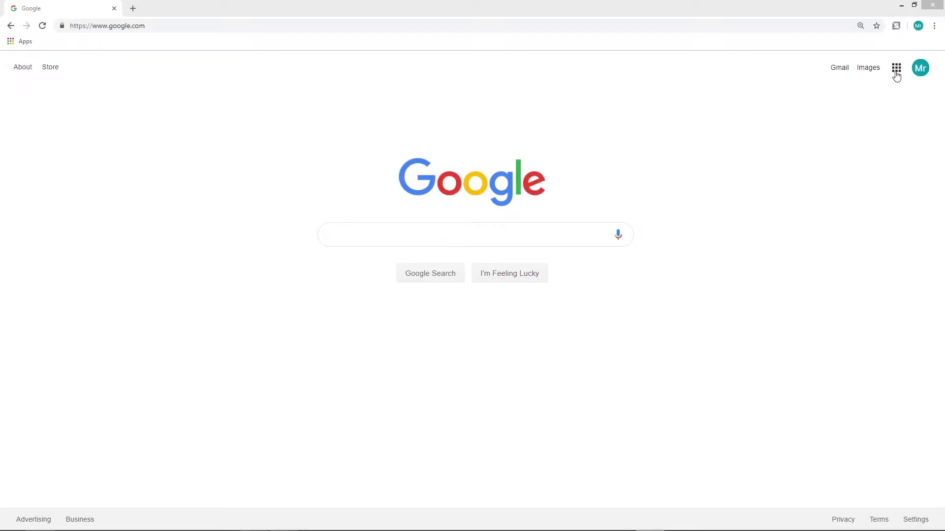
Step: Open Google Sheets from the Google apps grid on the Search homepage
click(896, 67)
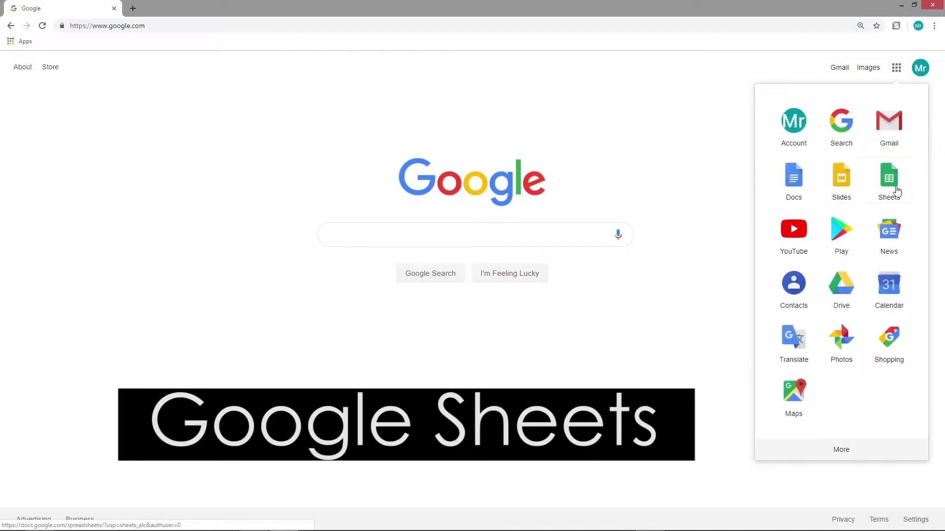
click(888, 178)
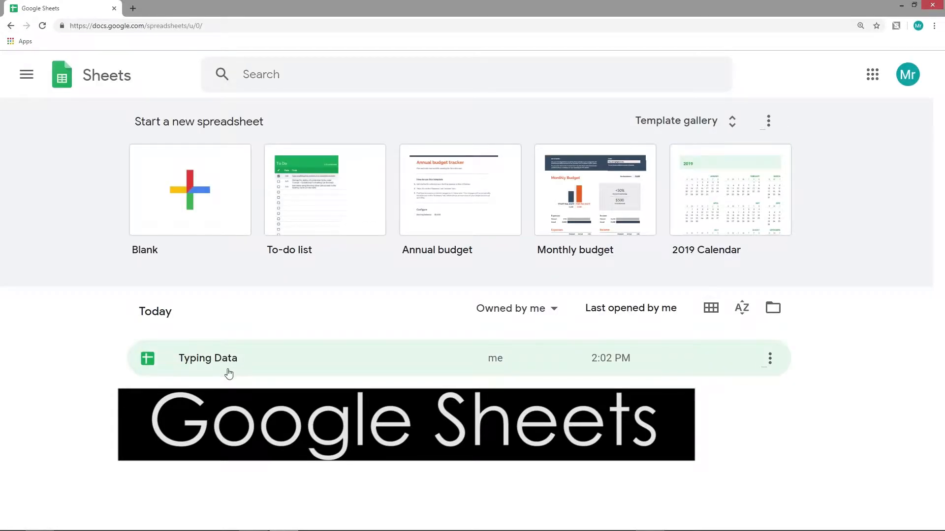
Step: Open the Typing Data spreadsheet from the Sheets recent files list
click(207, 358)
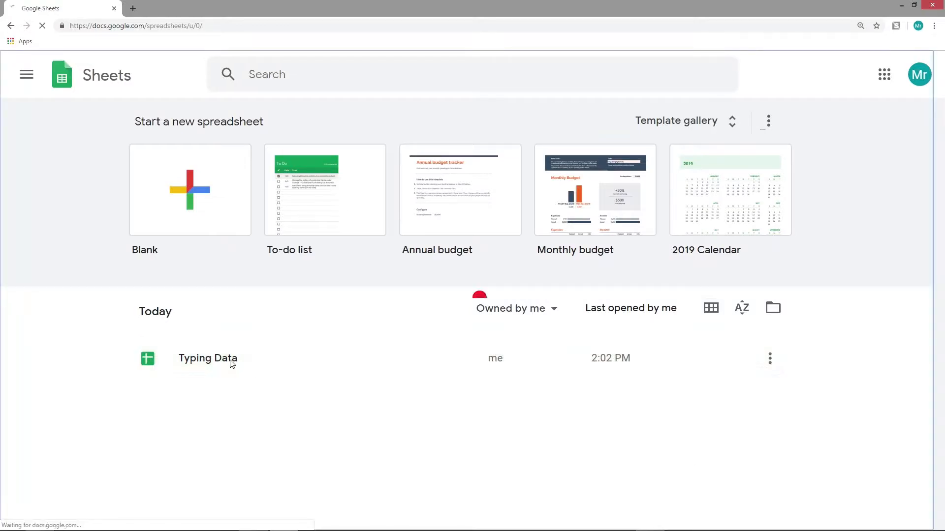
double_click(207, 357)
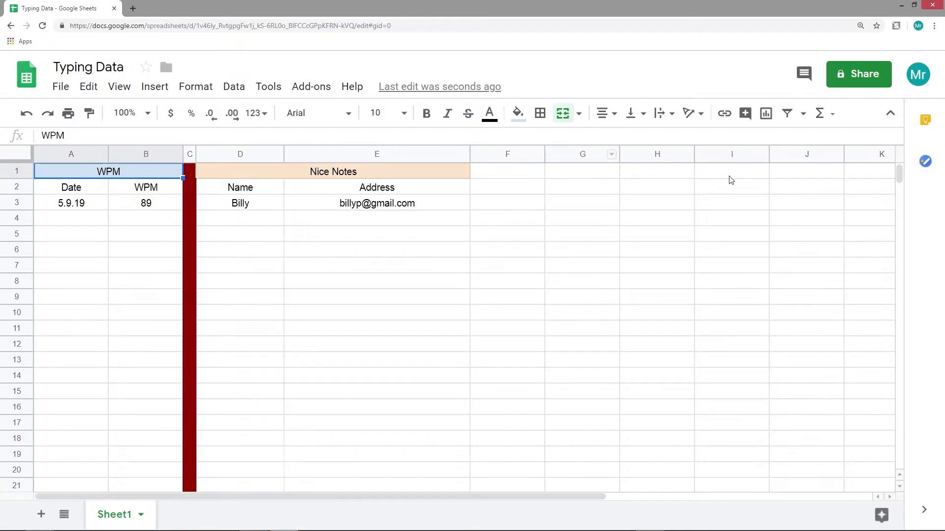
mouse_move(577, 191)
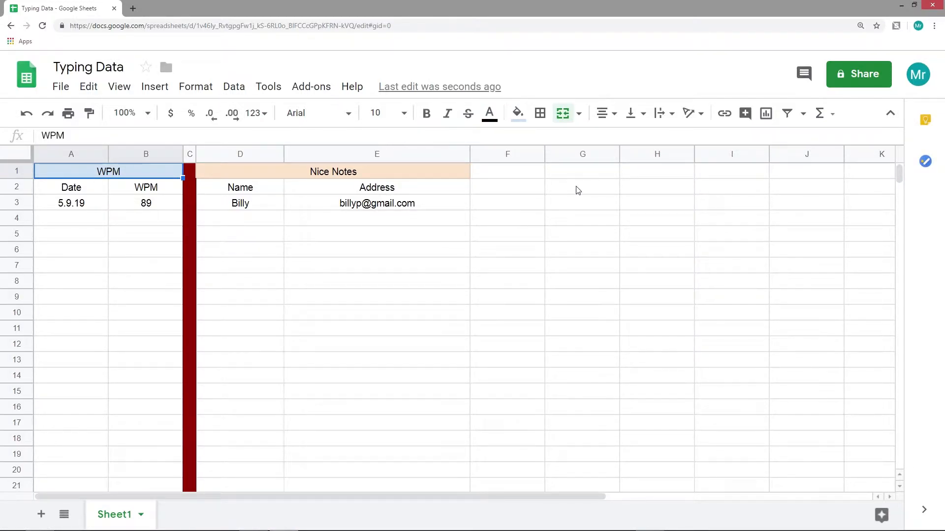
mouse_move(503, 177)
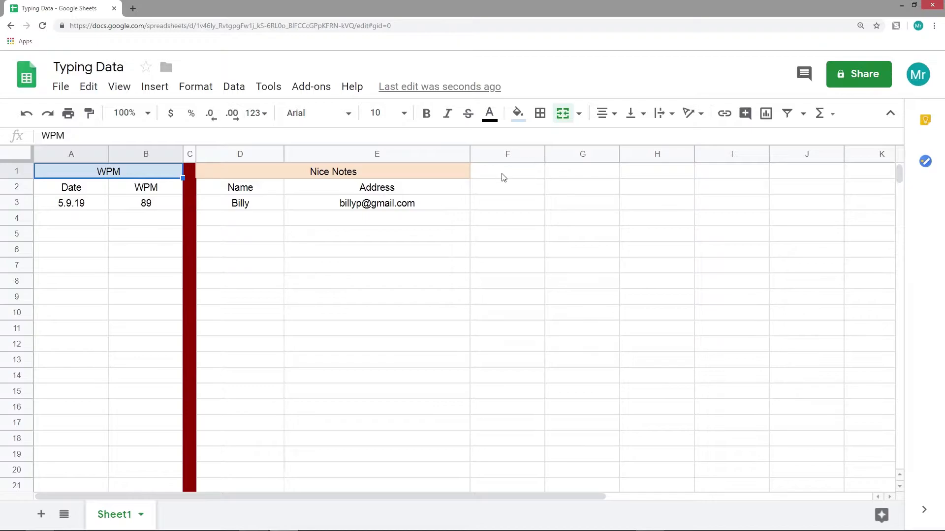
mouse_move(189, 251)
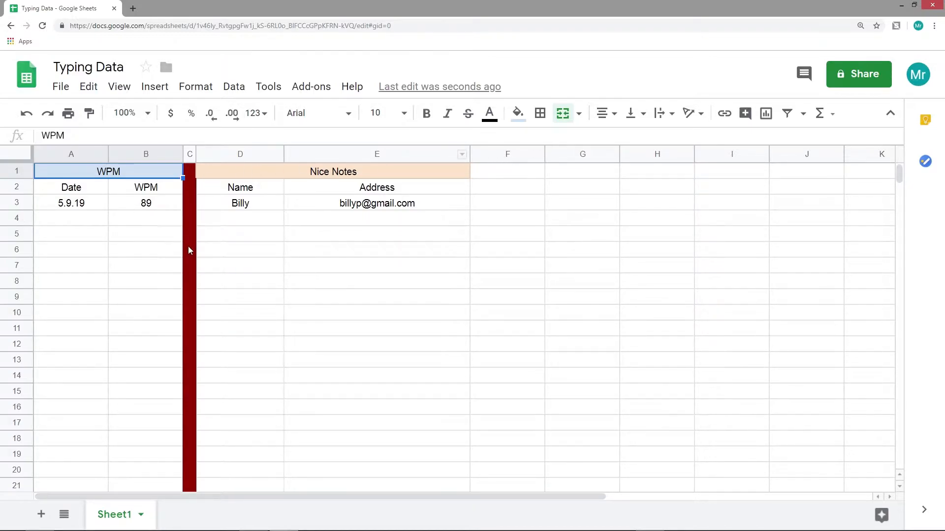
mouse_move(187, 203)
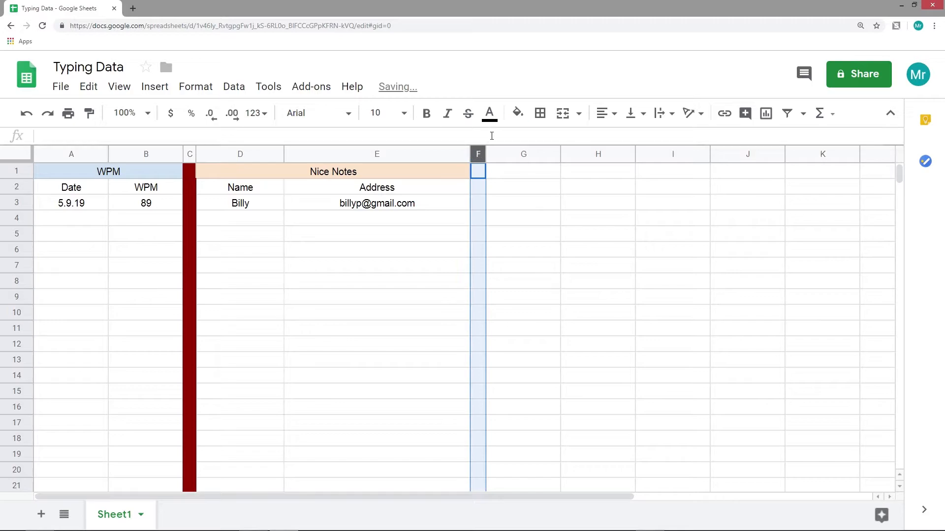
Step: Narrow columns F, I and L and fill them dark red as separators
click(516, 113)
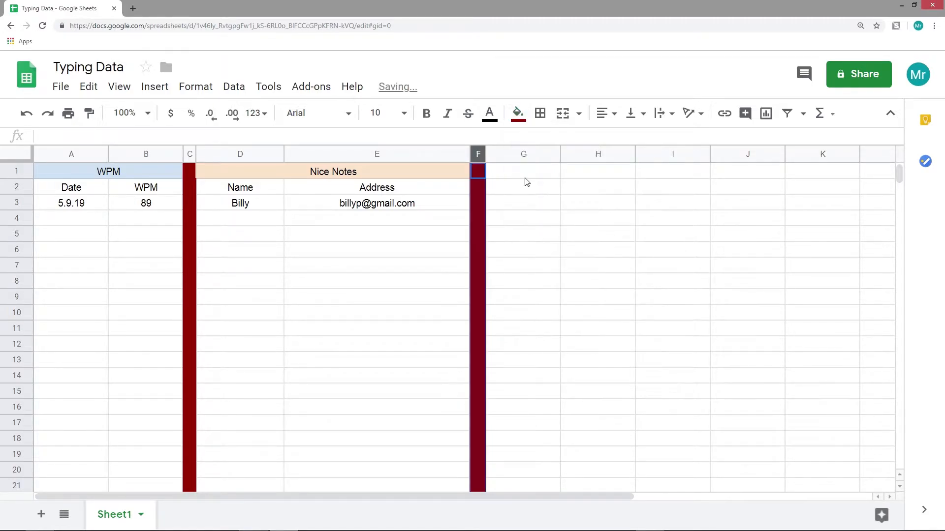
mouse_move(628, 158)
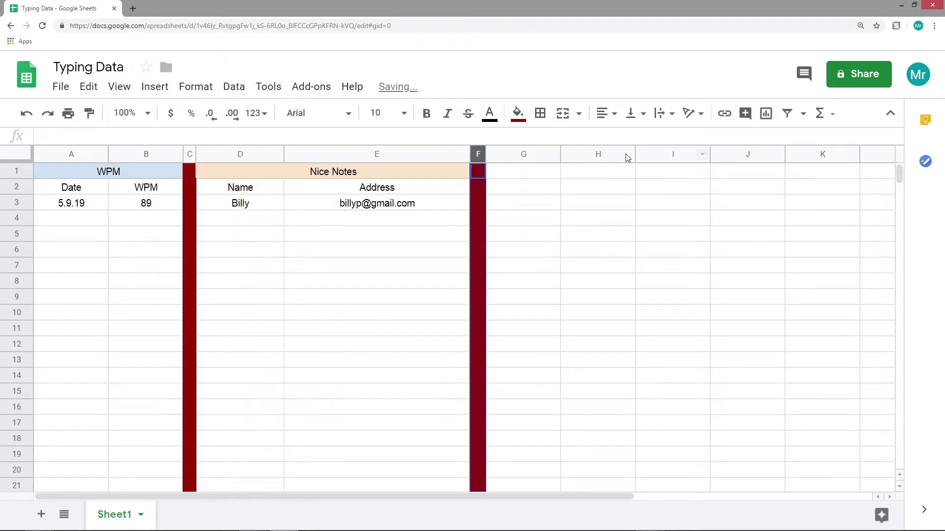
click(672, 154)
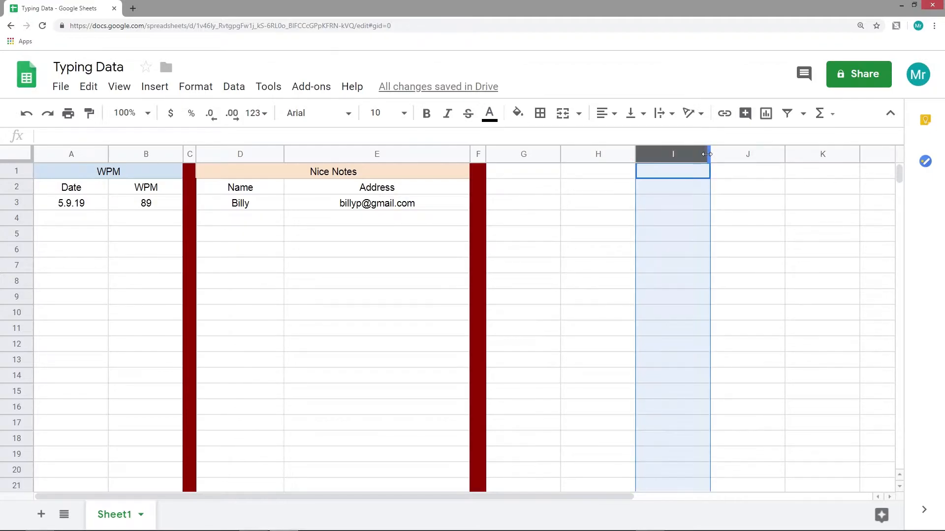
drag(710, 153, 653, 154)
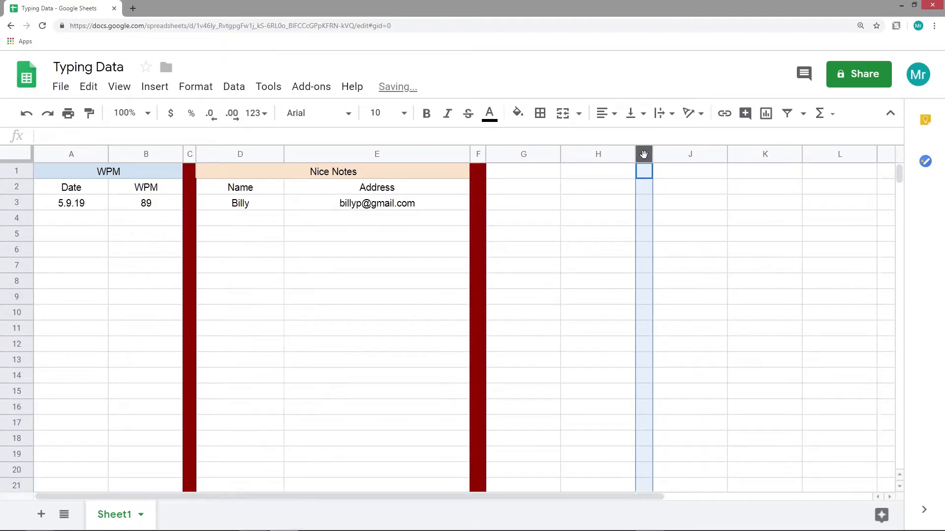
click(517, 113)
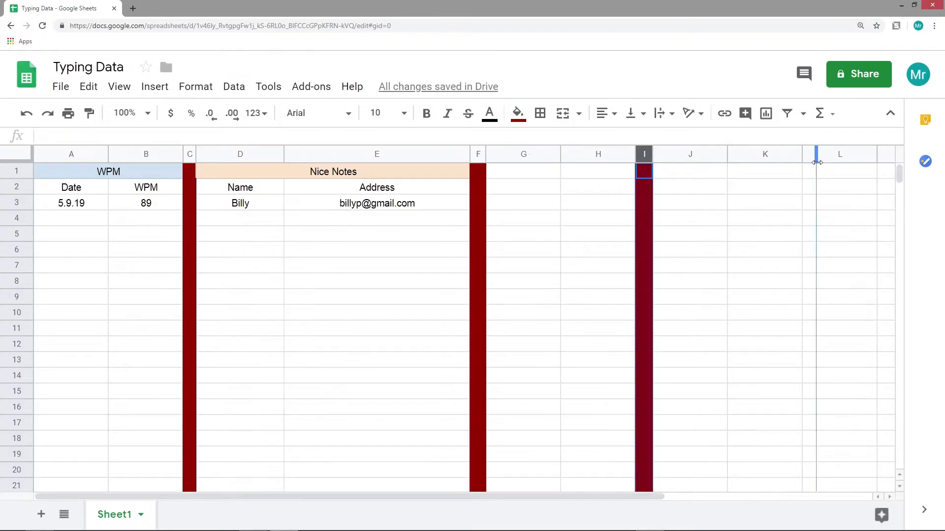
click(517, 113)
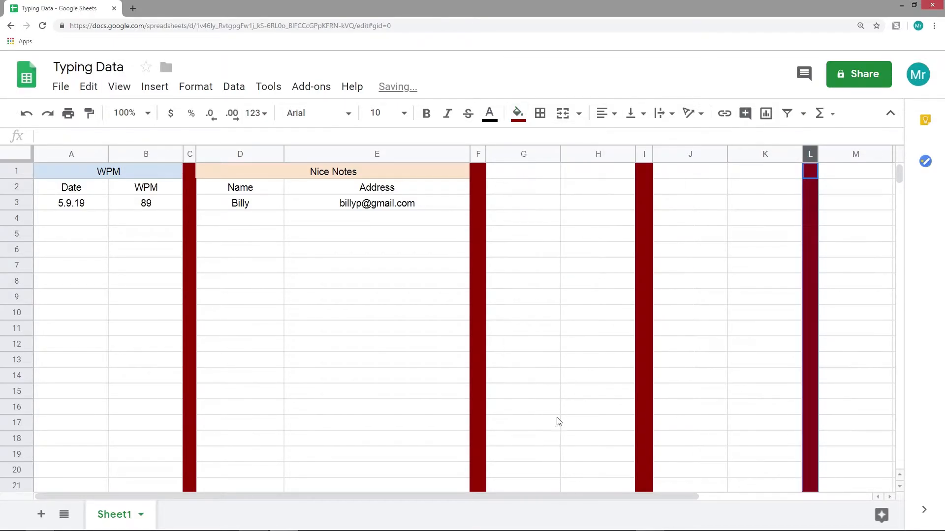
click(522, 171)
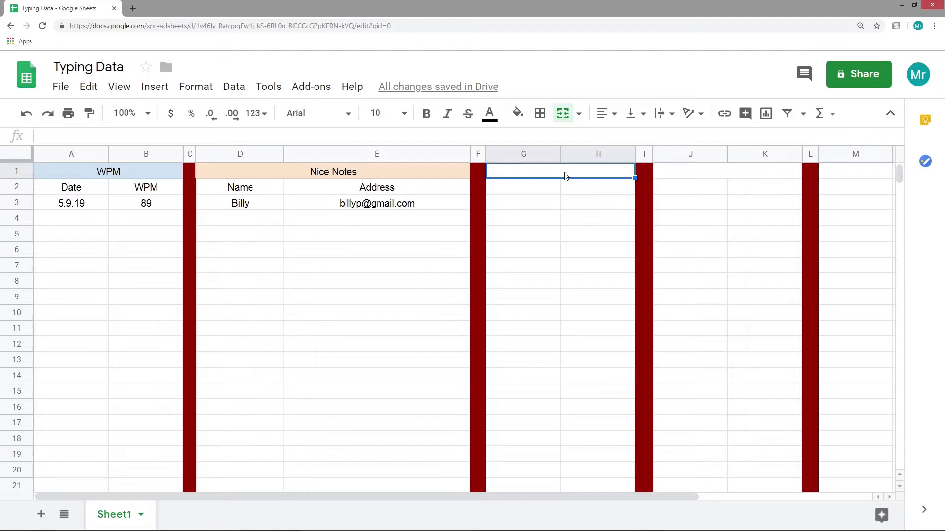
mouse_move(527, 174)
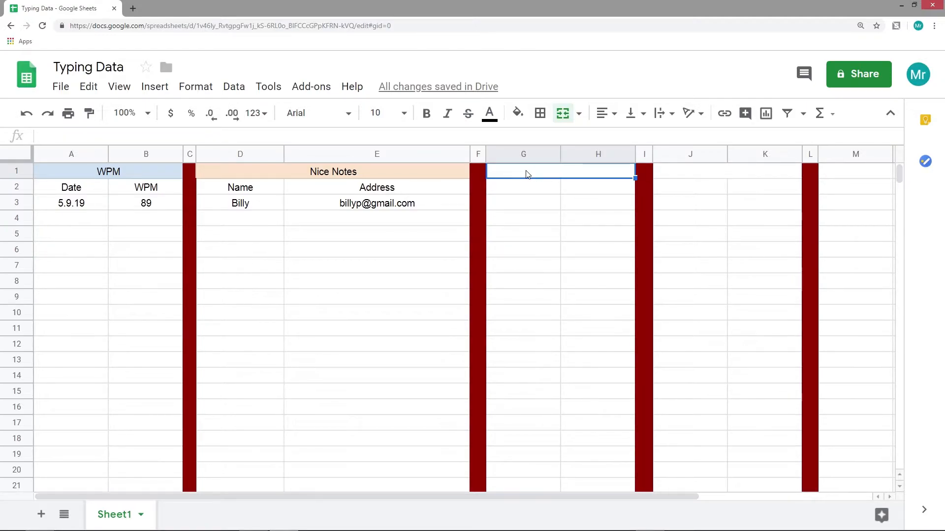
Step: Add a merged Conversation Type header over Date and Words Total subheadings
text(Conversation Type)
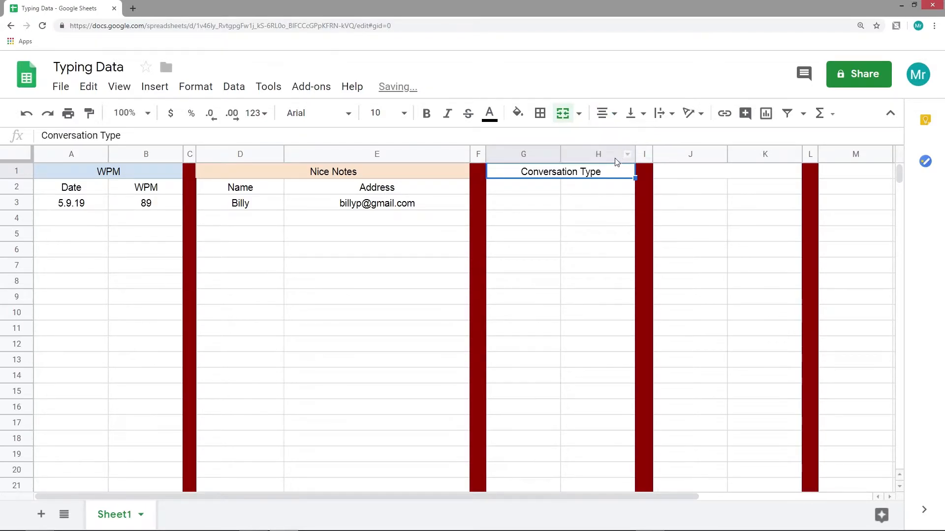
click(603, 113)
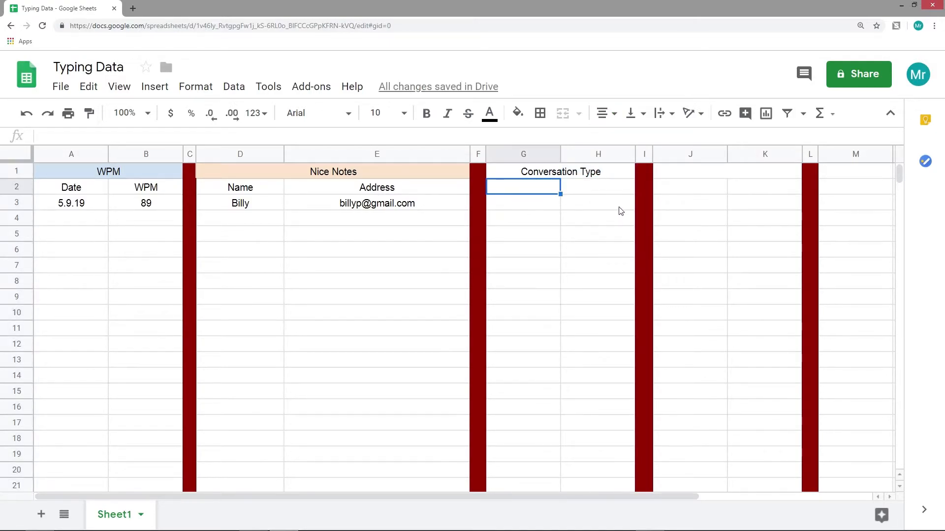
text(Words Total)
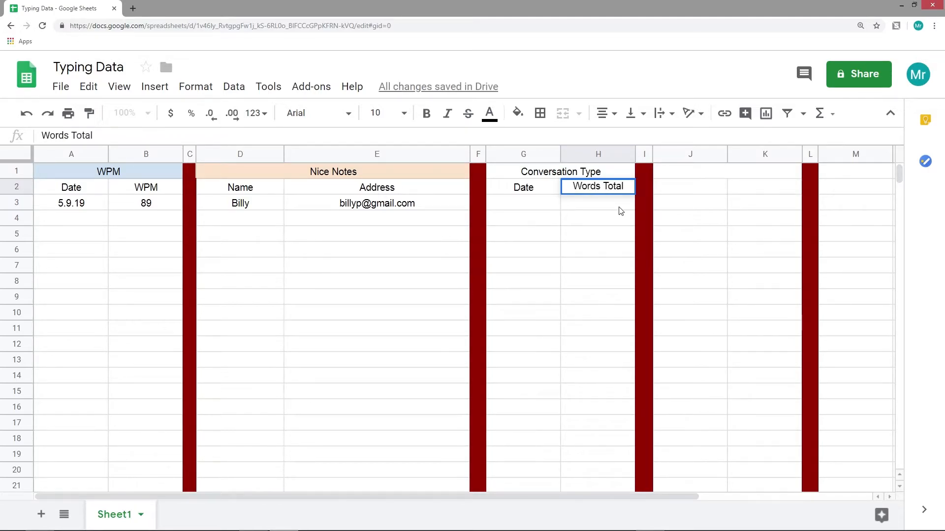
Step: Merge J1:K1 into a centred Song Type header and start its Words subheading
click(689, 172)
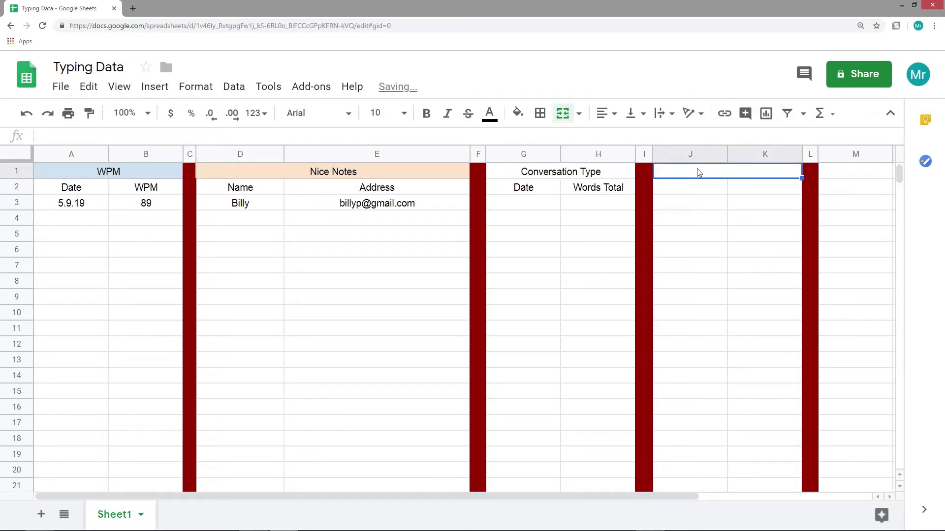
text(Song)
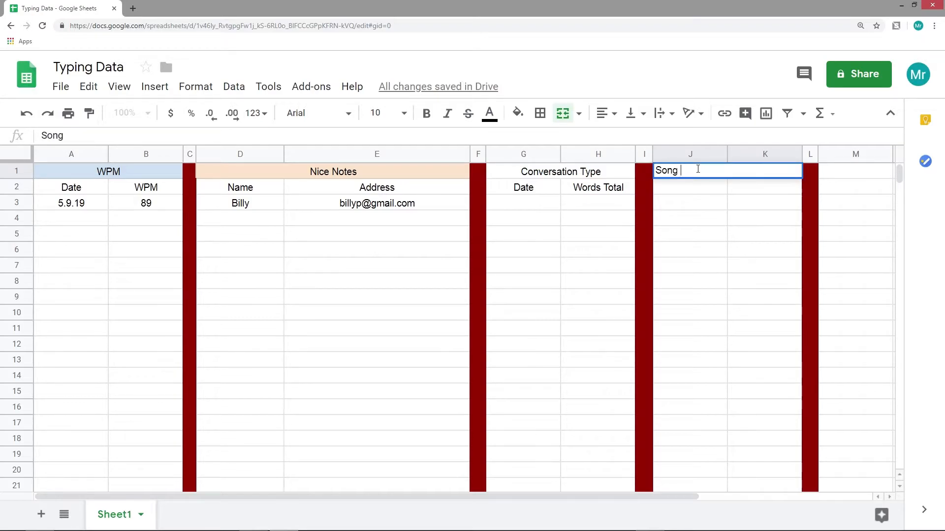
text(Type)
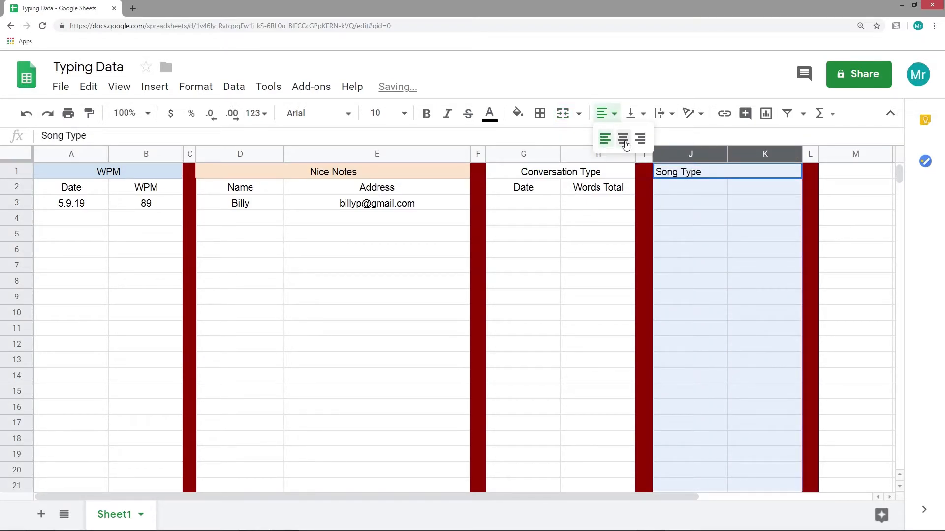
click(623, 139)
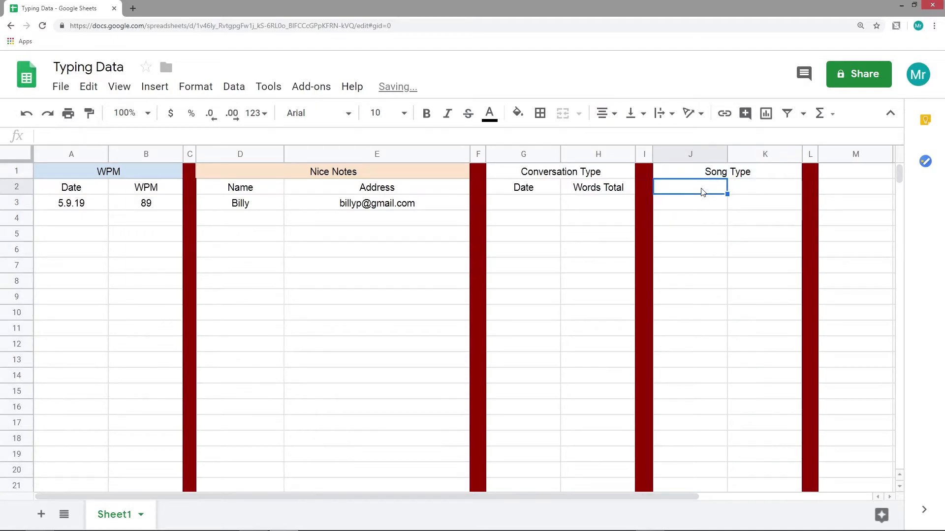
text(Words)
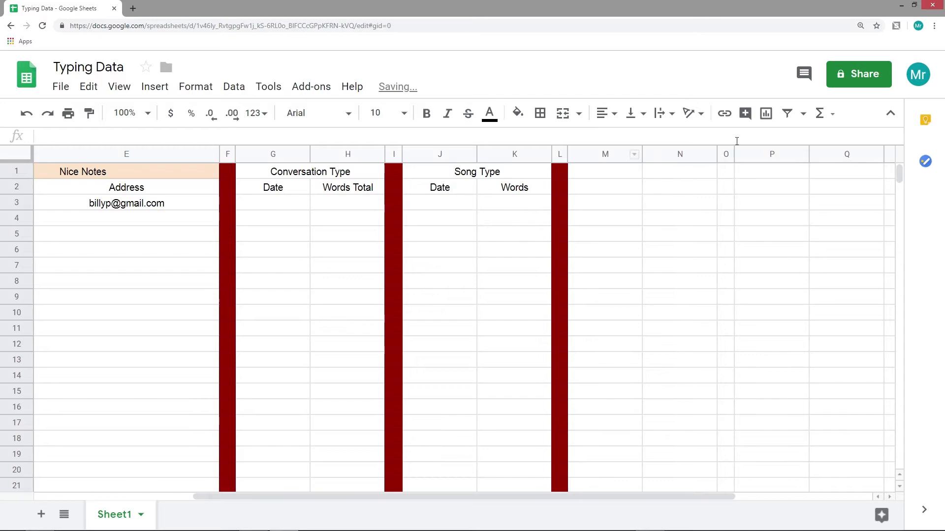
Step: Fill column O dark red and add a merged Text Type header with Date below
click(517, 113)
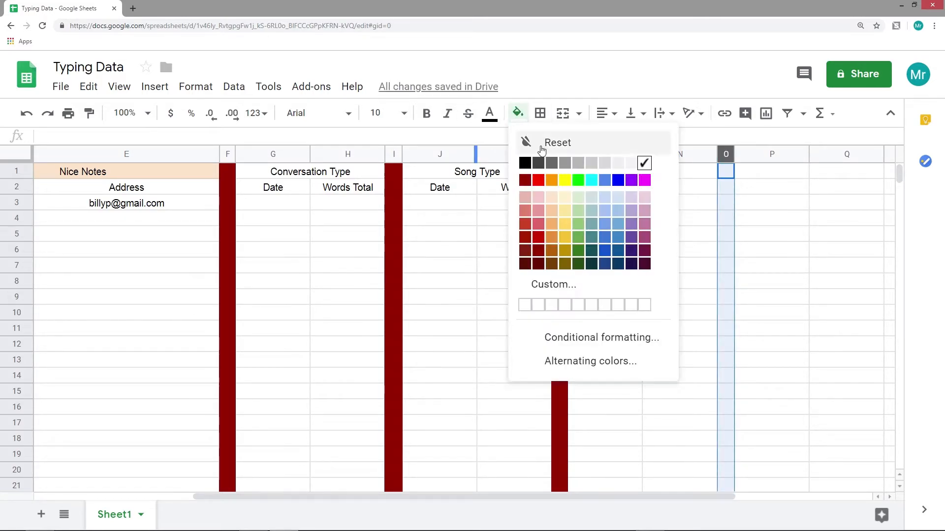
click(556, 142)
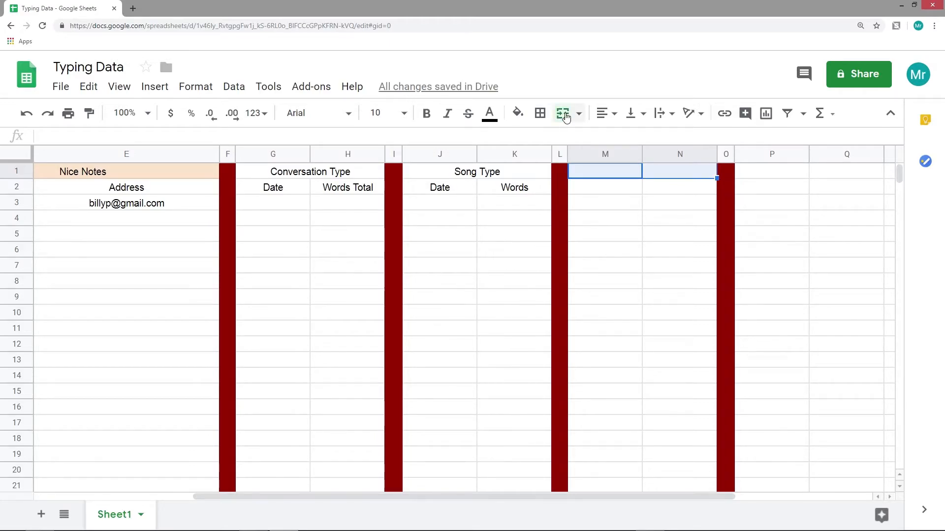
click(562, 113)
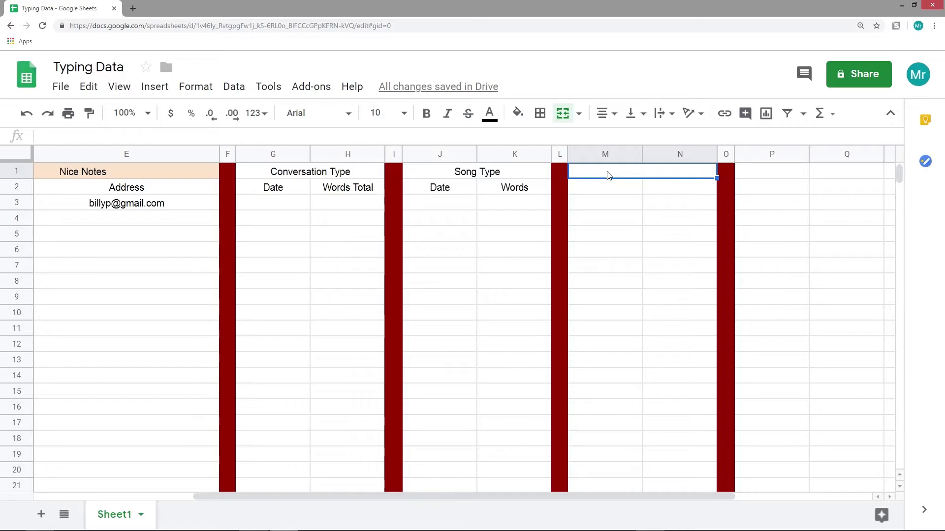
text(Text Type)
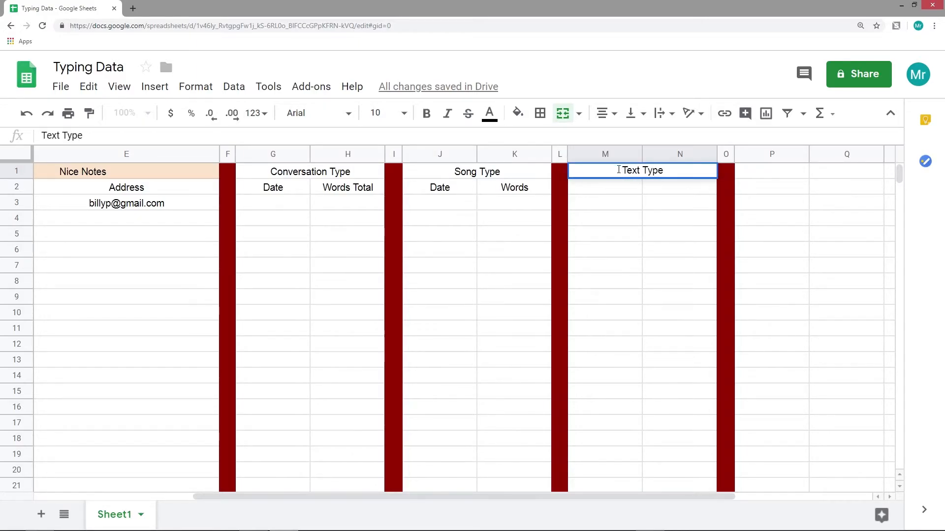
text(Date)
click(679, 187)
text(Words)
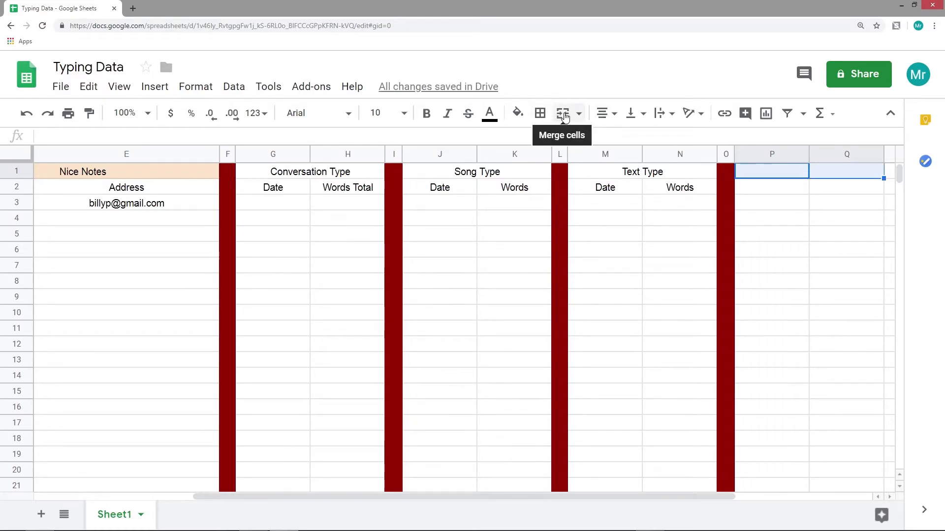
Step: Merge P1:Q1 as Novel Type, with Date and Words subheadings in row 2
click(563, 113)
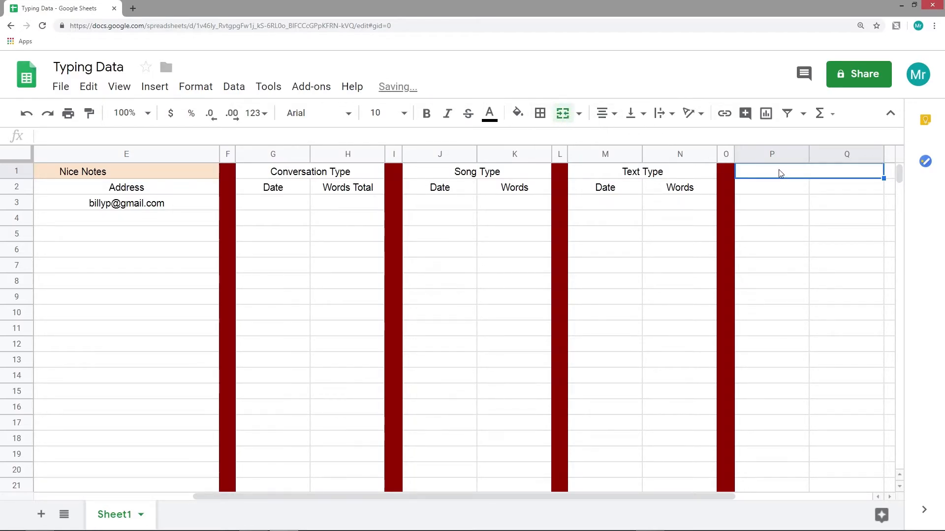
text(Novel)
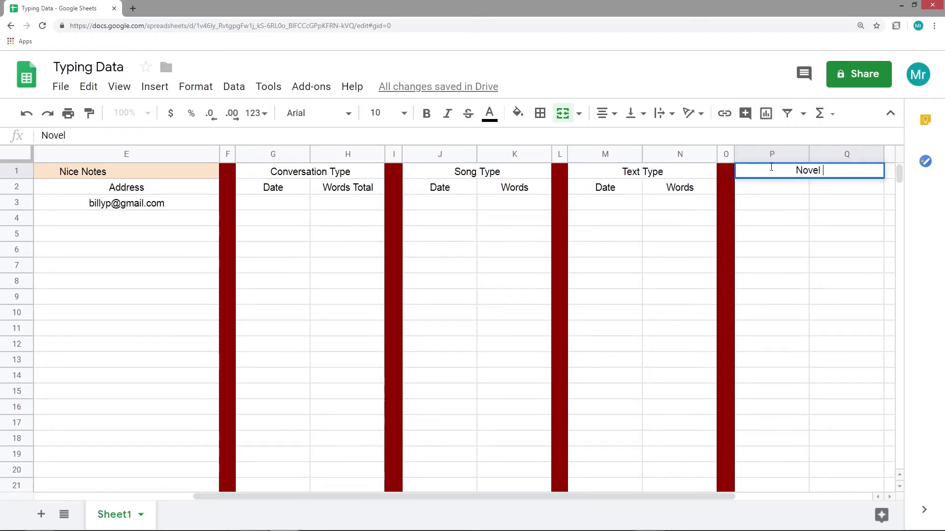
key(enter)
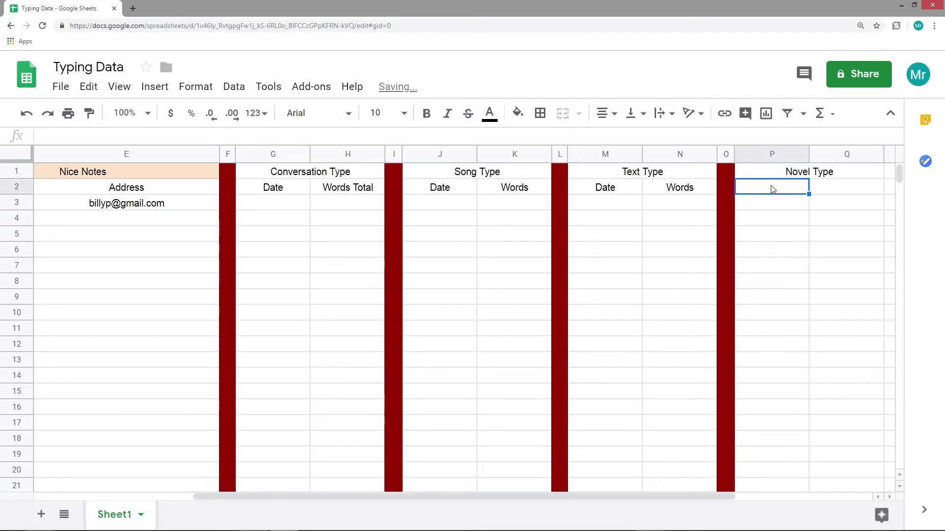
text(Date)
click(846, 187)
text(Words)
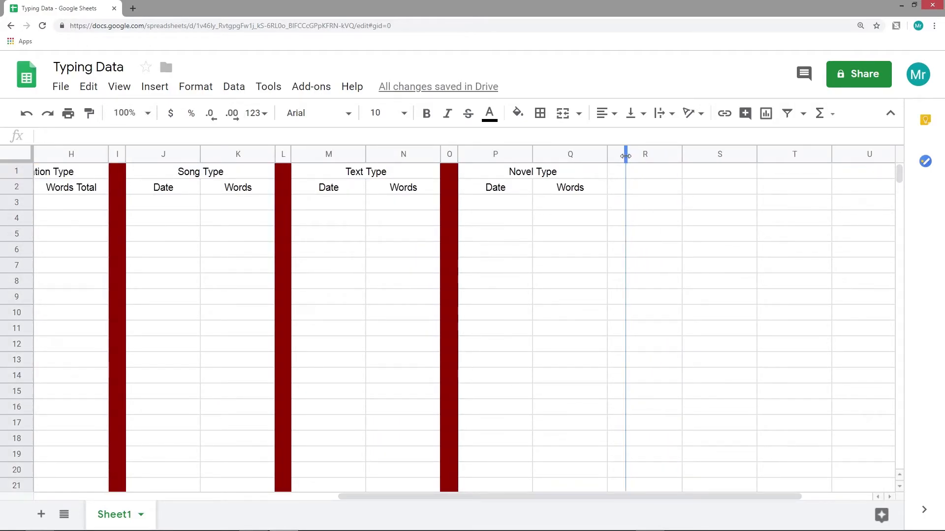
Step: Fill column R dark red and add a merged Speech Type header over Date and Person
click(617, 153)
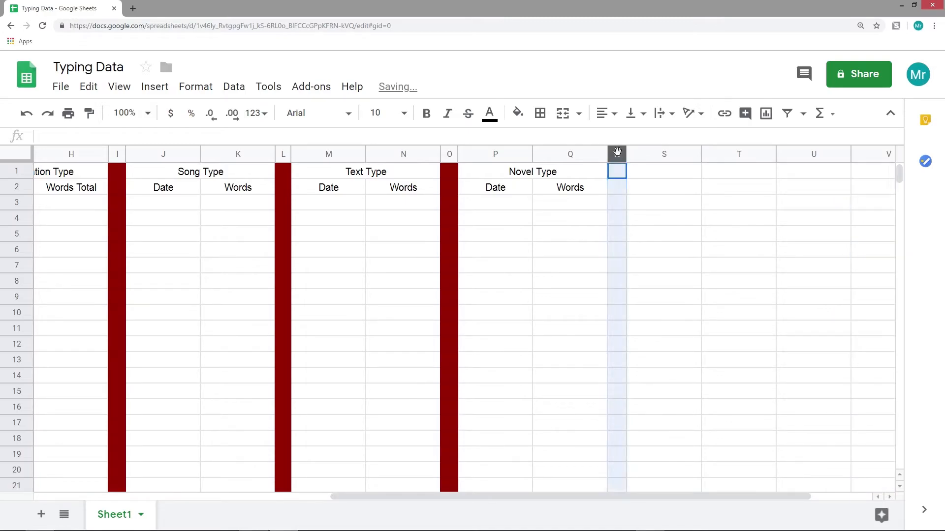
click(516, 113)
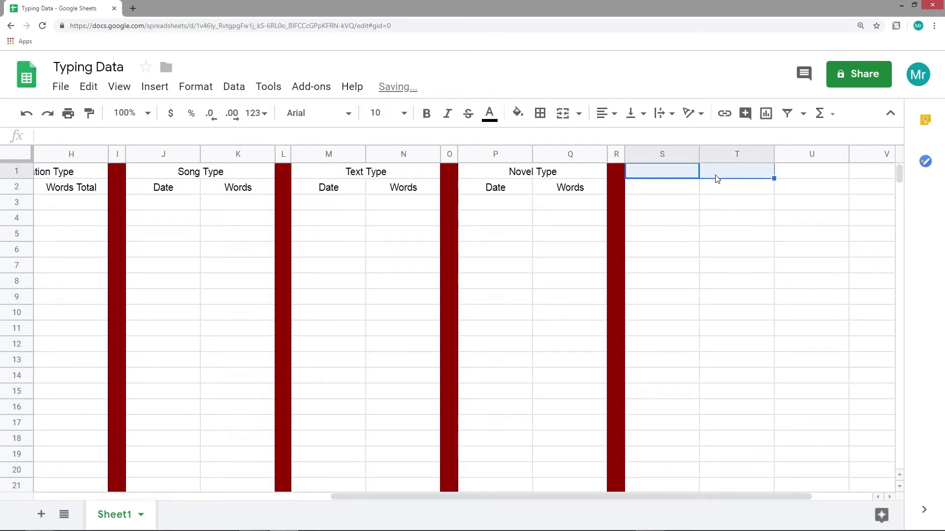
click(561, 113)
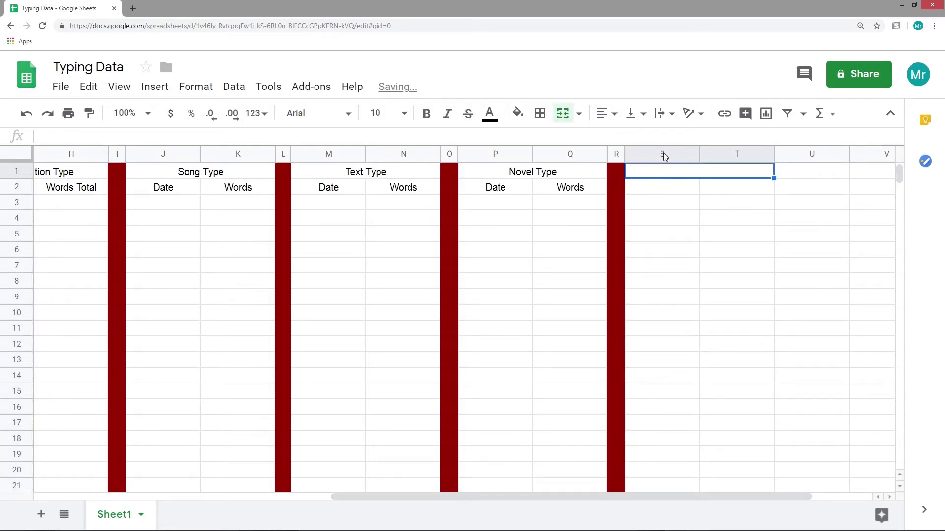
click(602, 113)
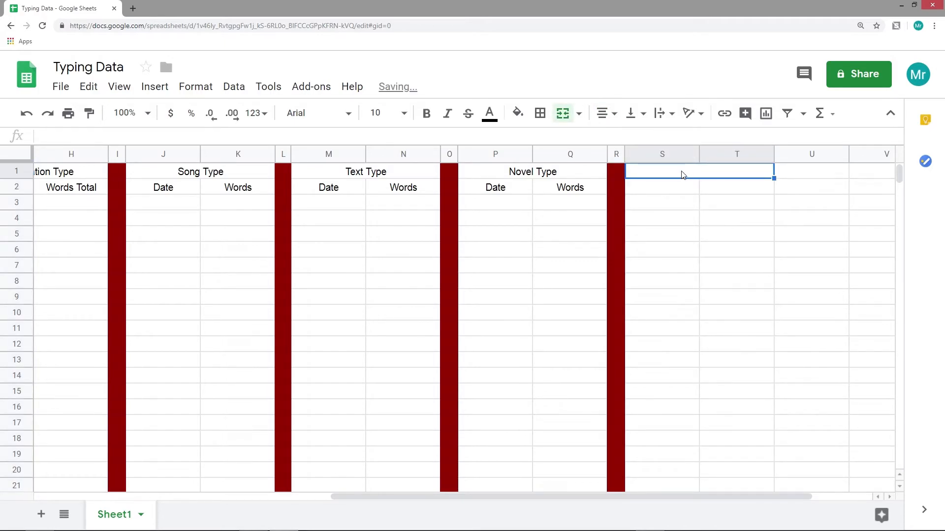
text(Speech Type)
click(737, 187)
text(Person)
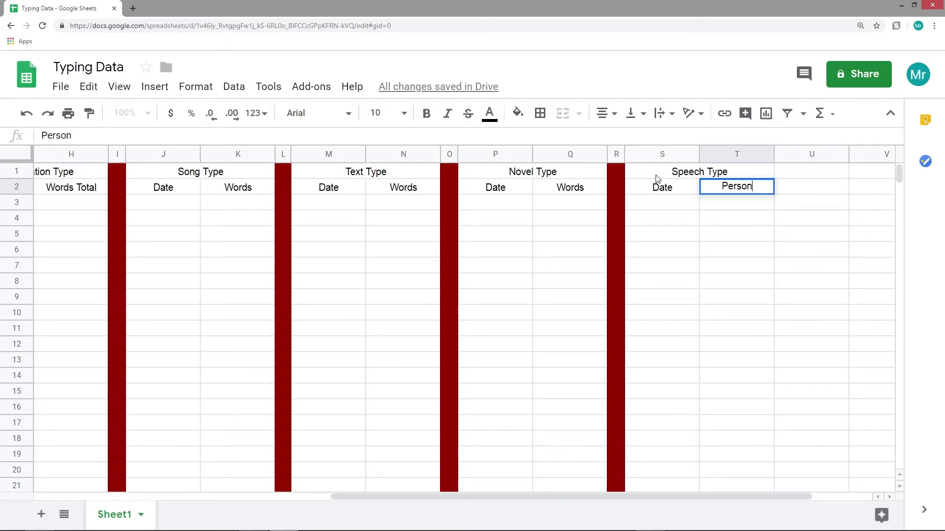
key(enter)
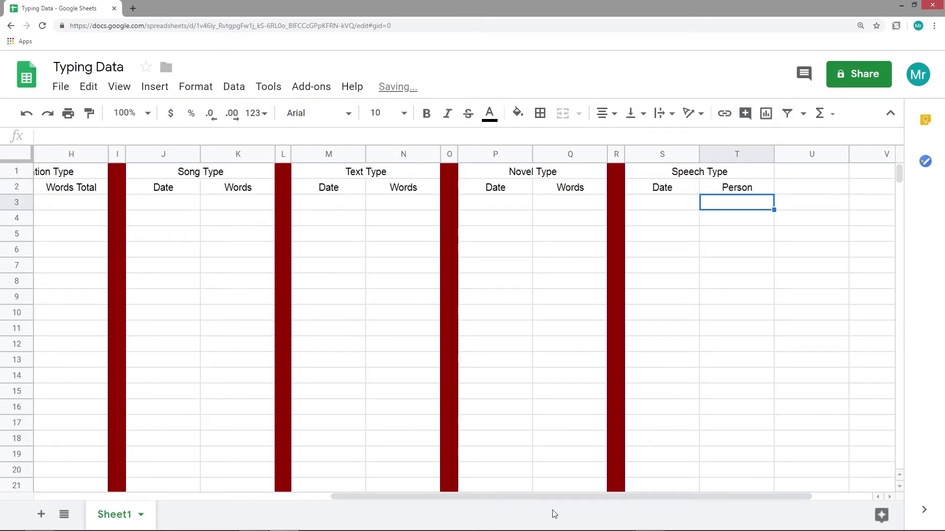
Step: Fill the Conversation Type header orange
scroll(left, 3)
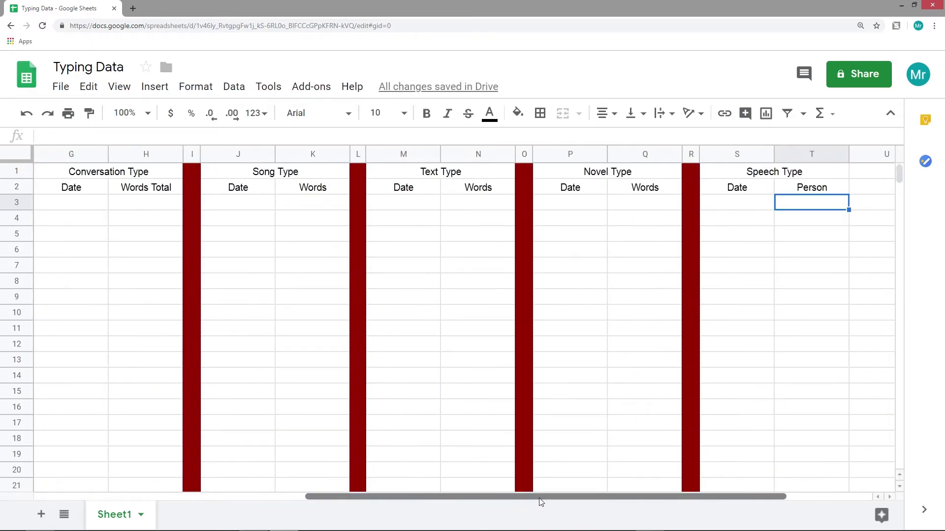
scroll(left, 3)
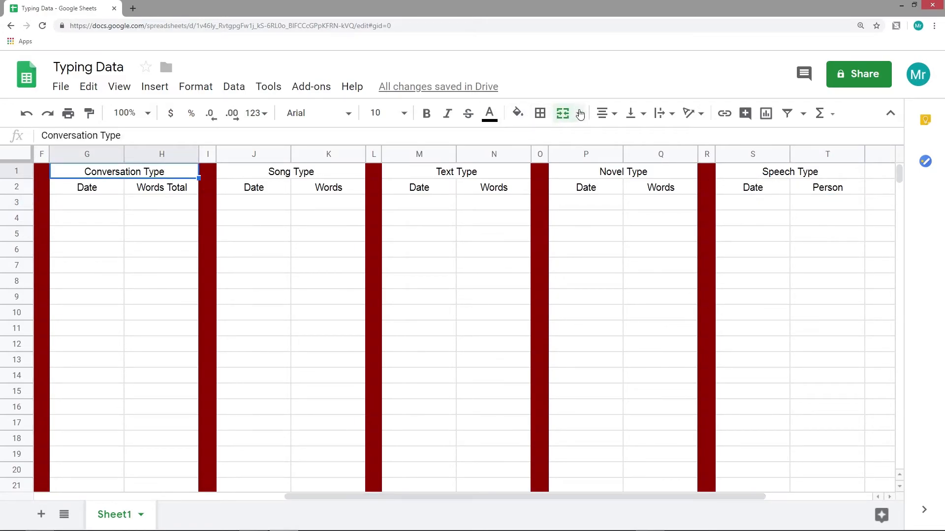
mouse_move(516, 113)
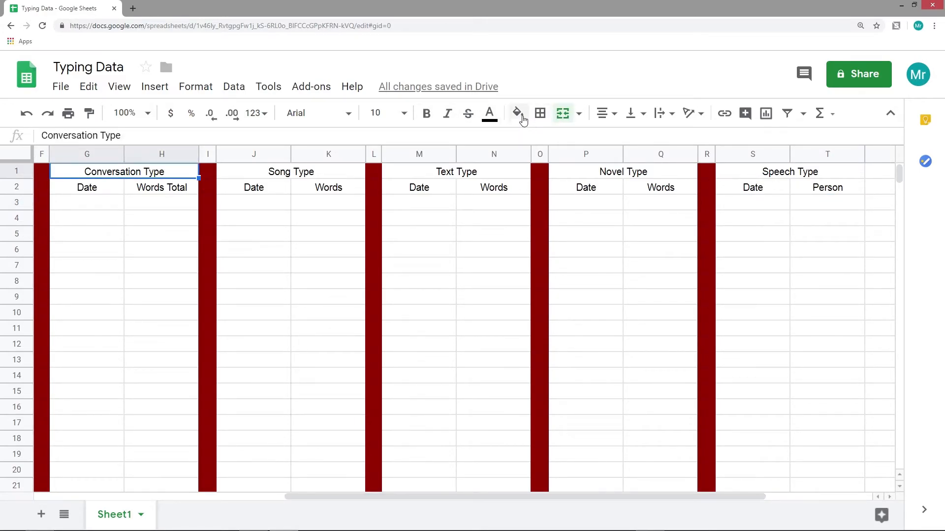
click(516, 113)
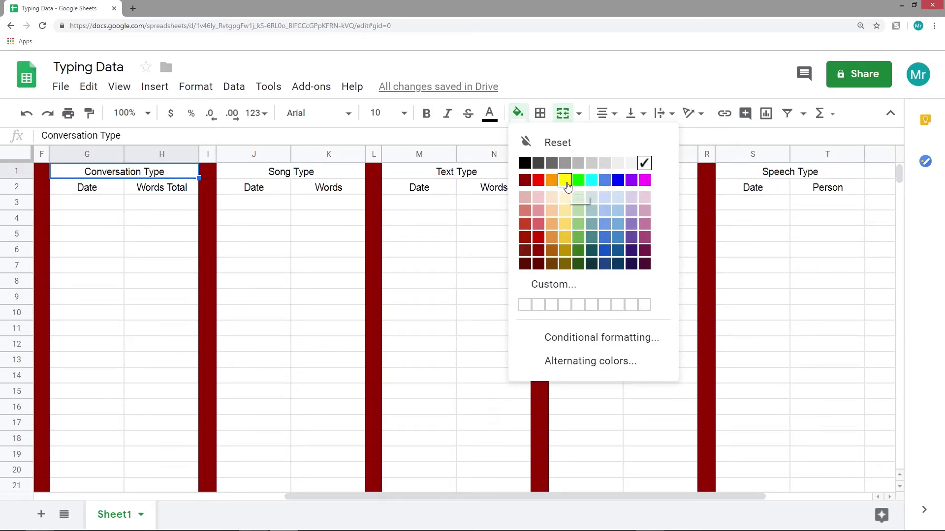
click(564, 180)
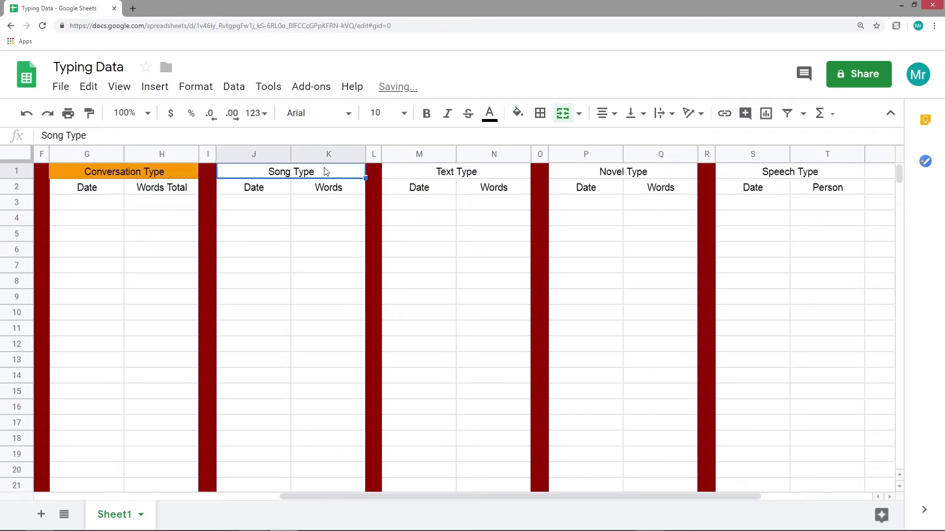
Step: Fill the Song header green, Text orange, Novel light blue and Speech light green
click(517, 113)
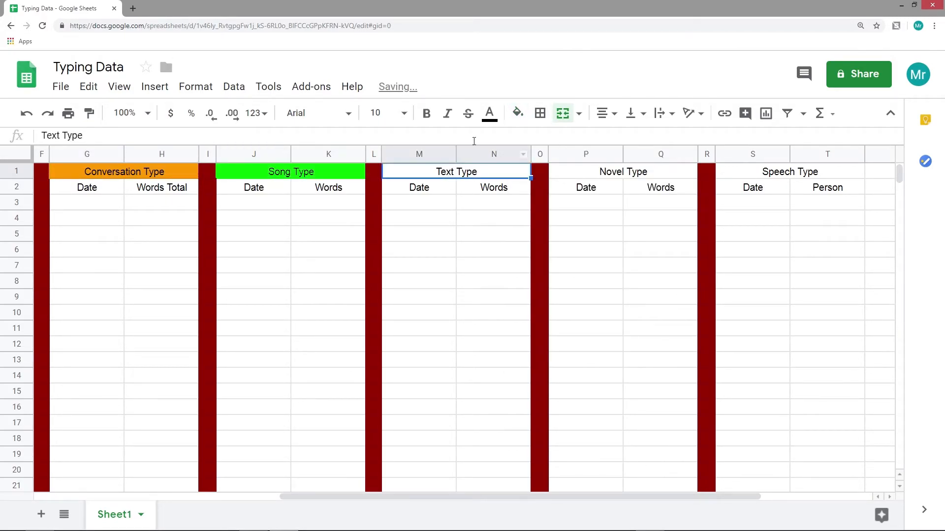
click(517, 113)
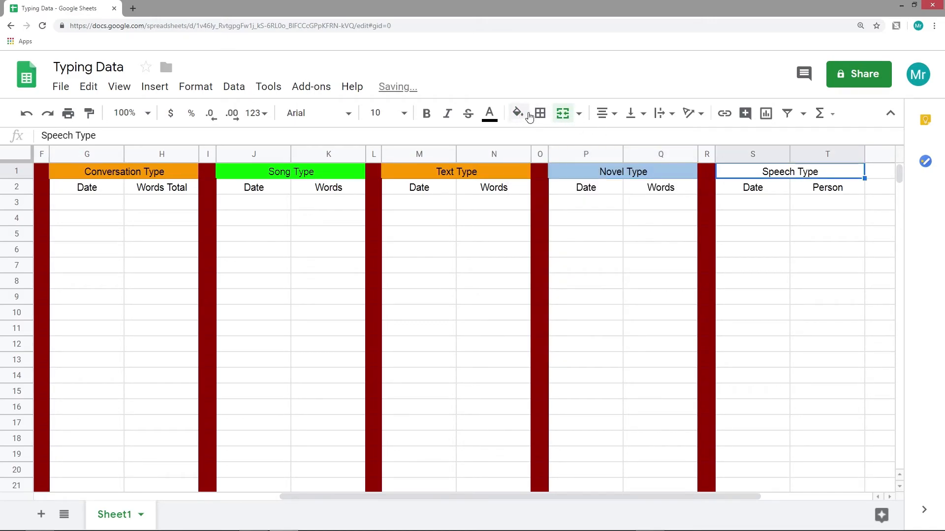
click(517, 113)
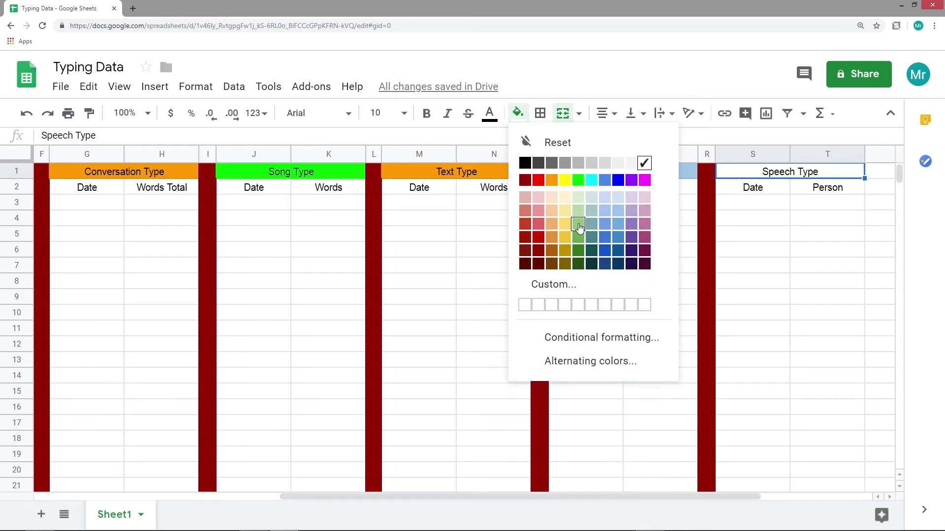
click(576, 223)
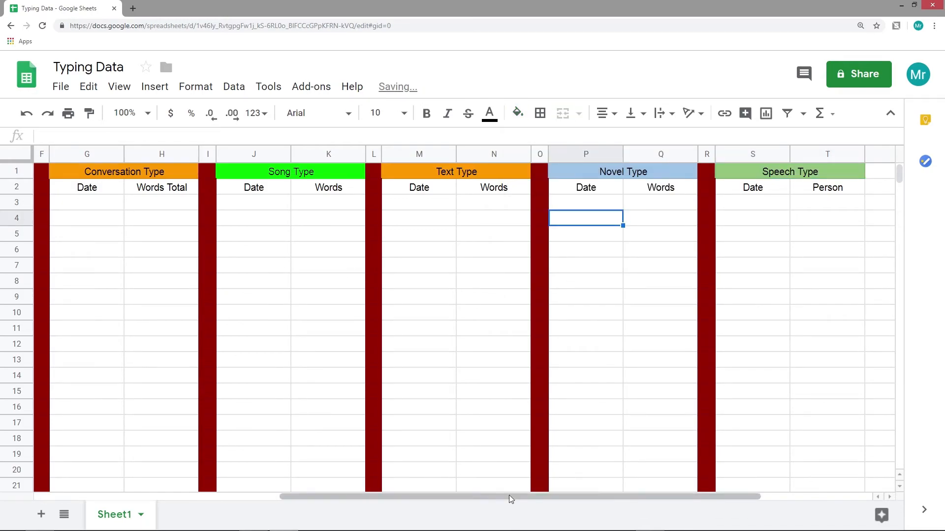
Step: Recolour the Text Type header fill from orange to purple
scroll(left, 3)
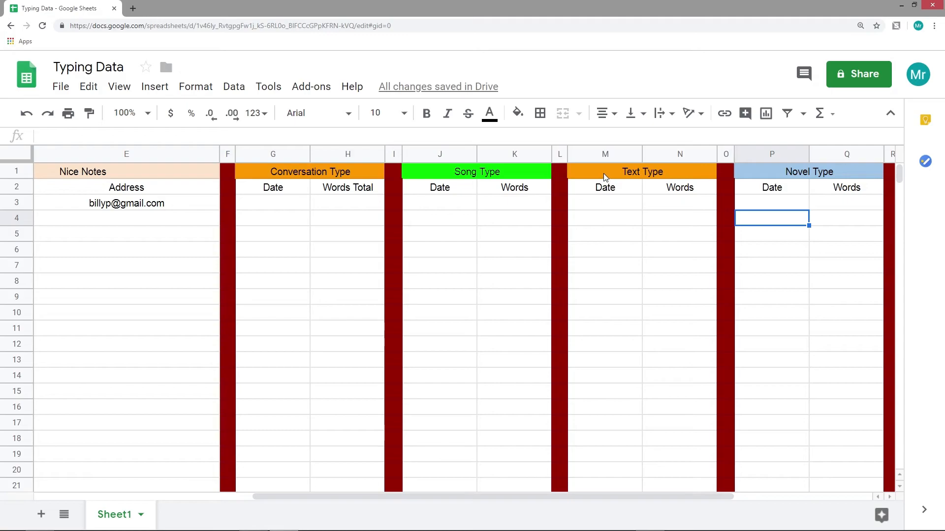
click(517, 113)
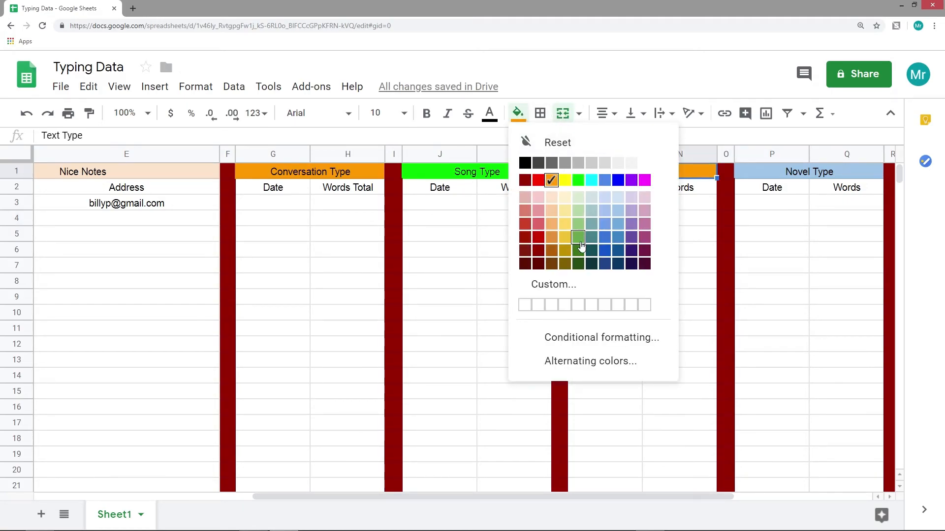
mouse_move(604, 227)
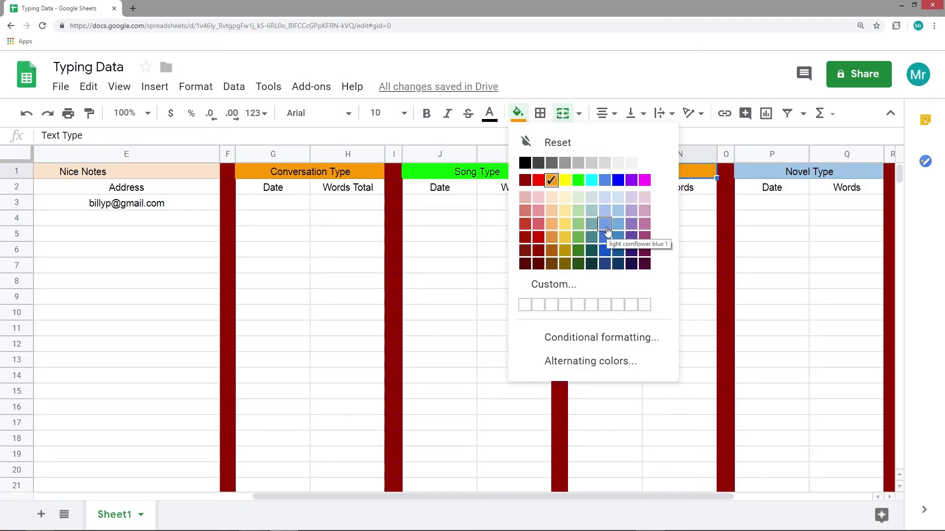
click(604, 225)
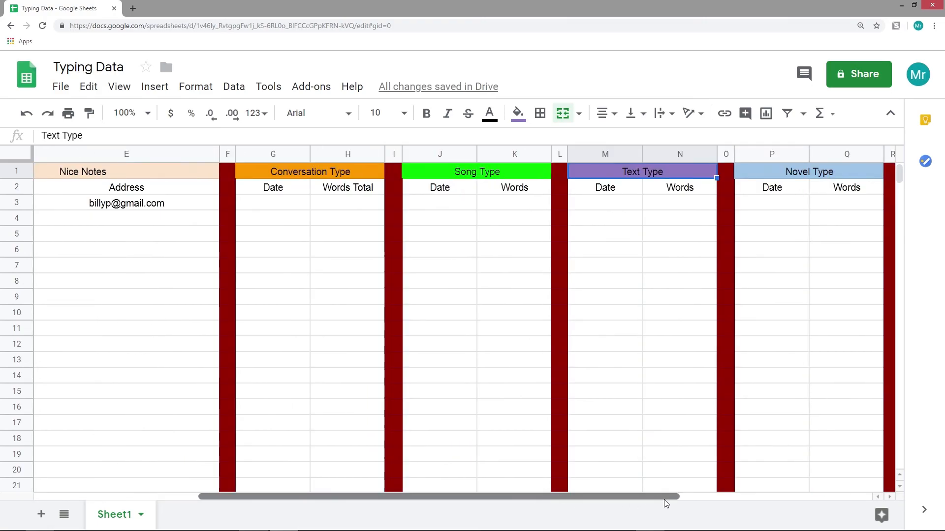
scroll(right, 3)
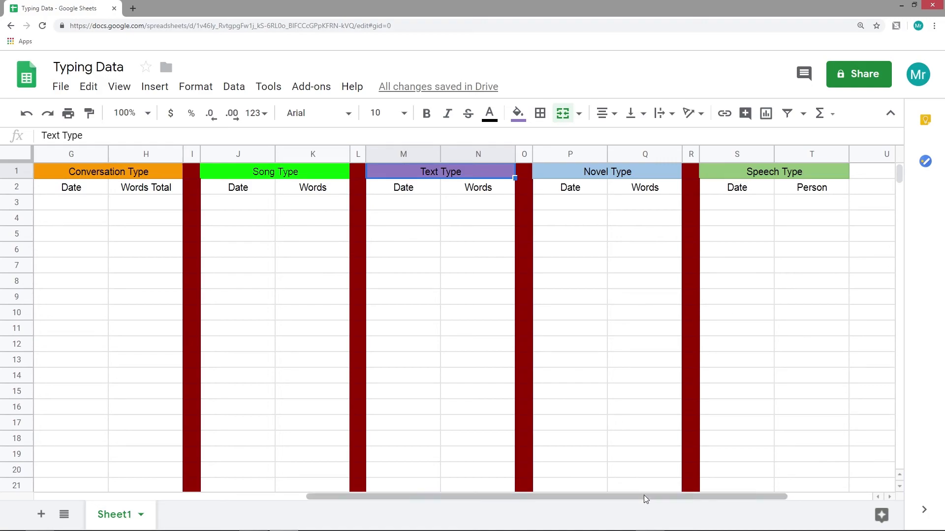
scroll(left, 3)
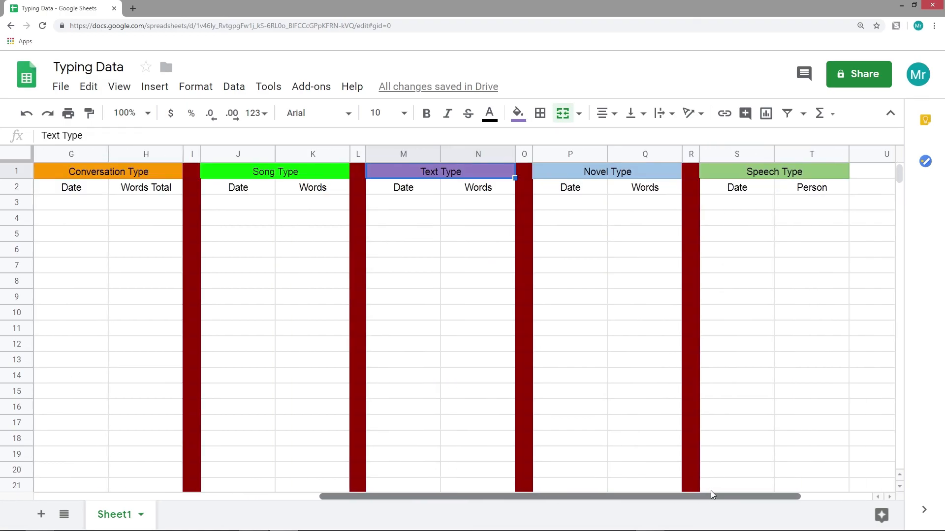
scroll(left, 3)
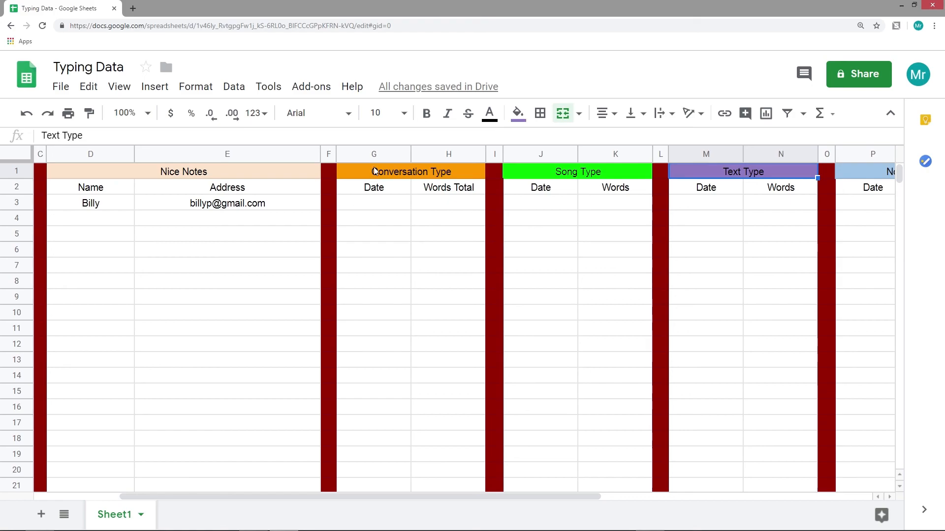
mouse_move(604, 174)
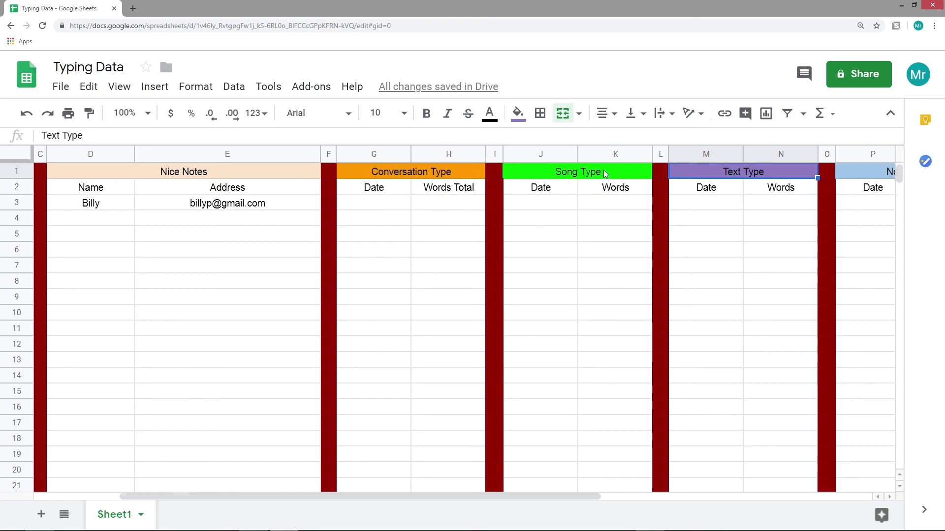
mouse_move(456, 420)
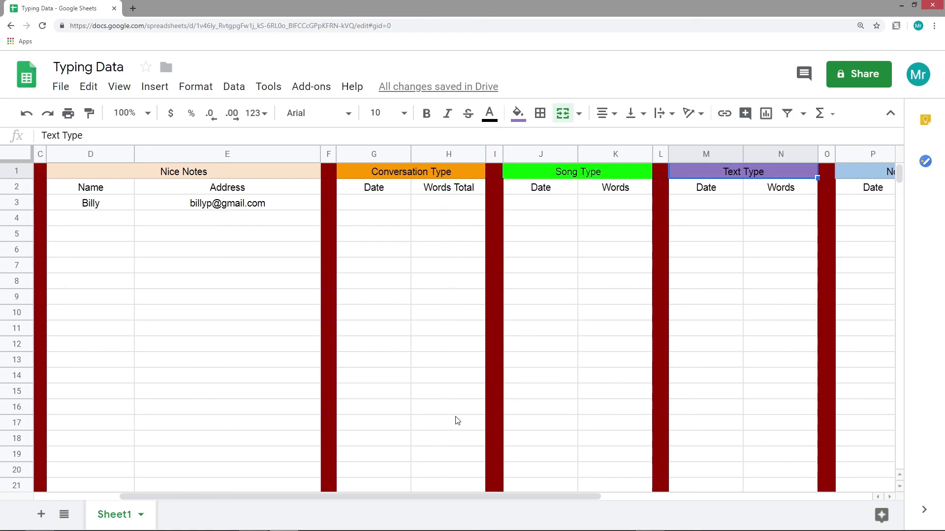